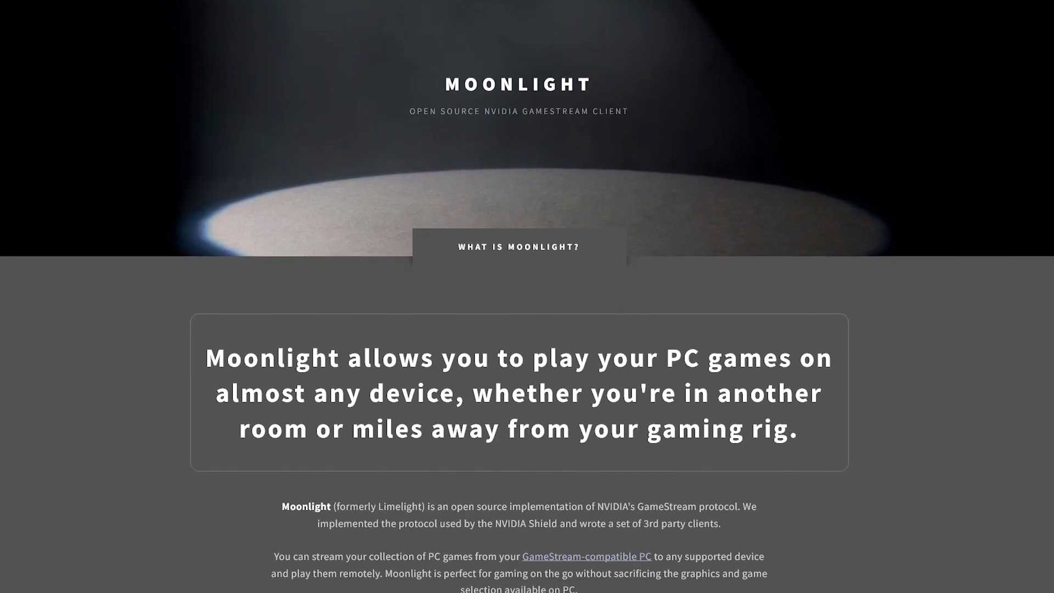
Step: Scroll down the Moonlight homepage to read its overview
scroll("down", 3)
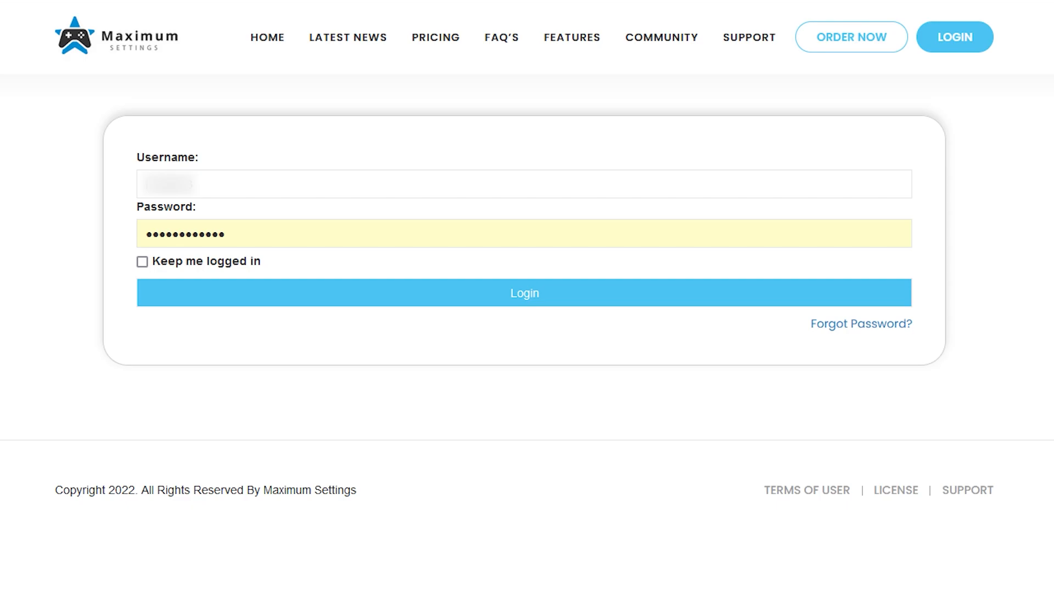
Step: Log in, then start the cloud VM in CONSOLE MODE from the START dropdown
left_click(523, 291)
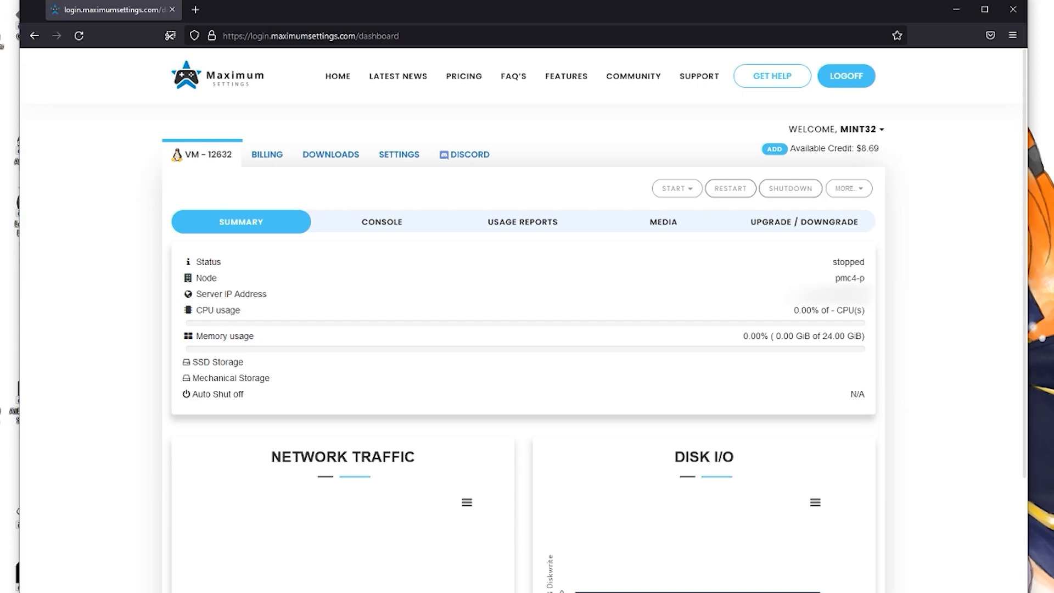
left_click(676, 187)
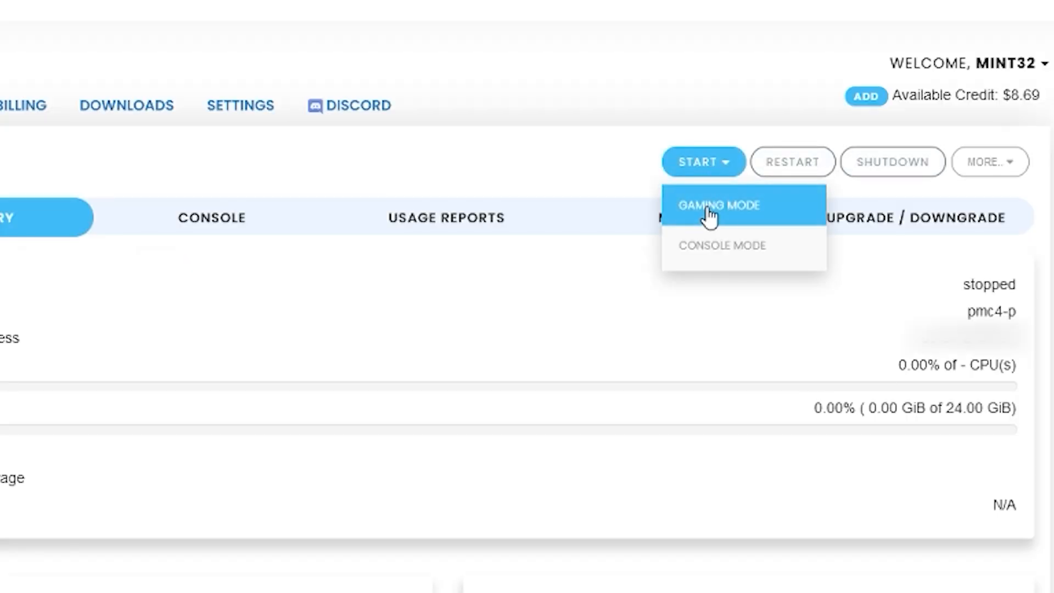
mouse_move(710, 257)
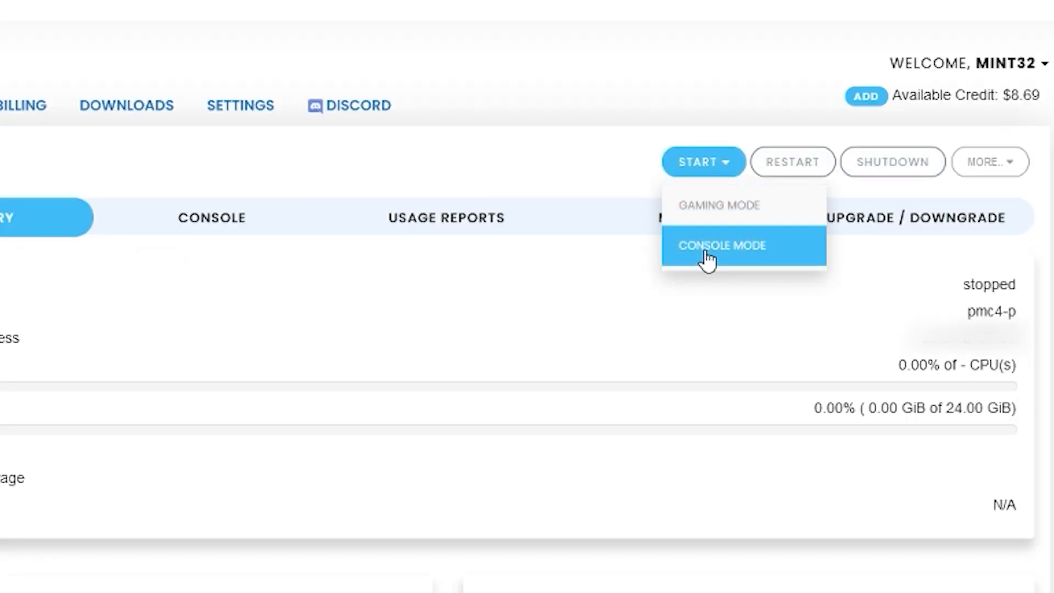
left_click(722, 245)
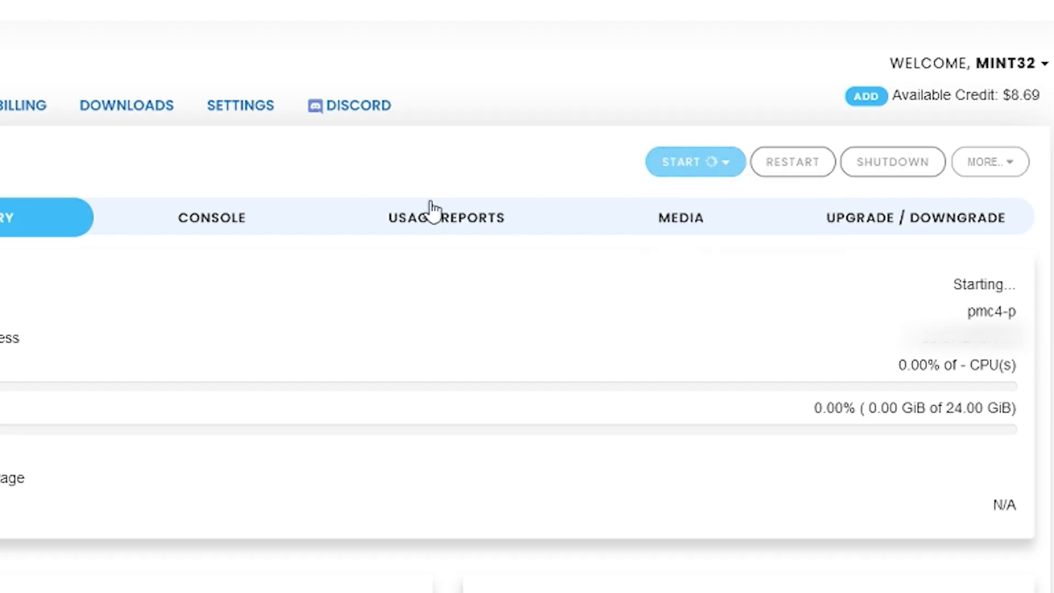
mouse_move(288, 172)
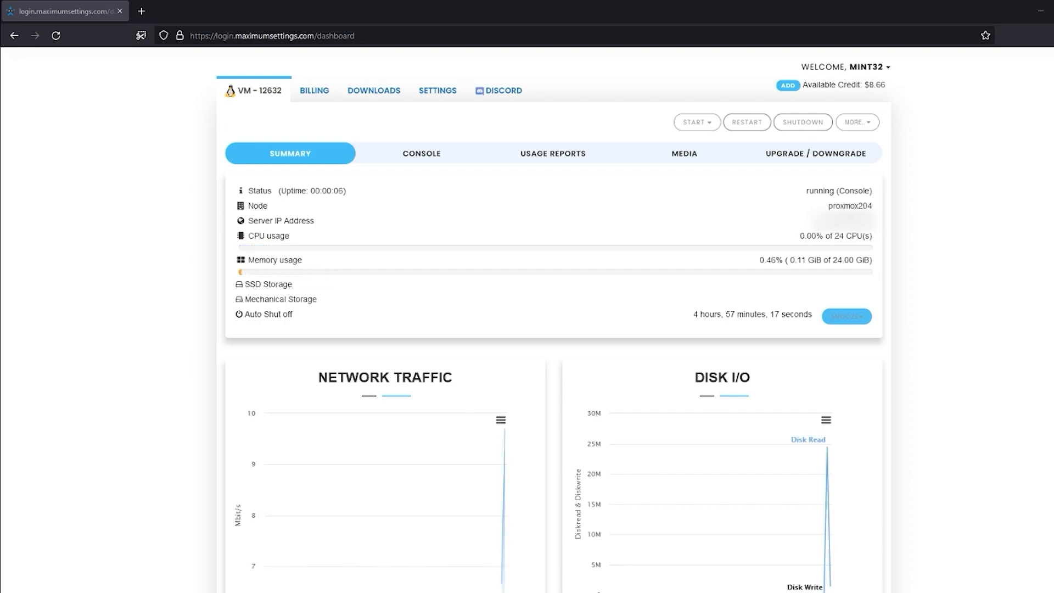
left_click(696, 122)
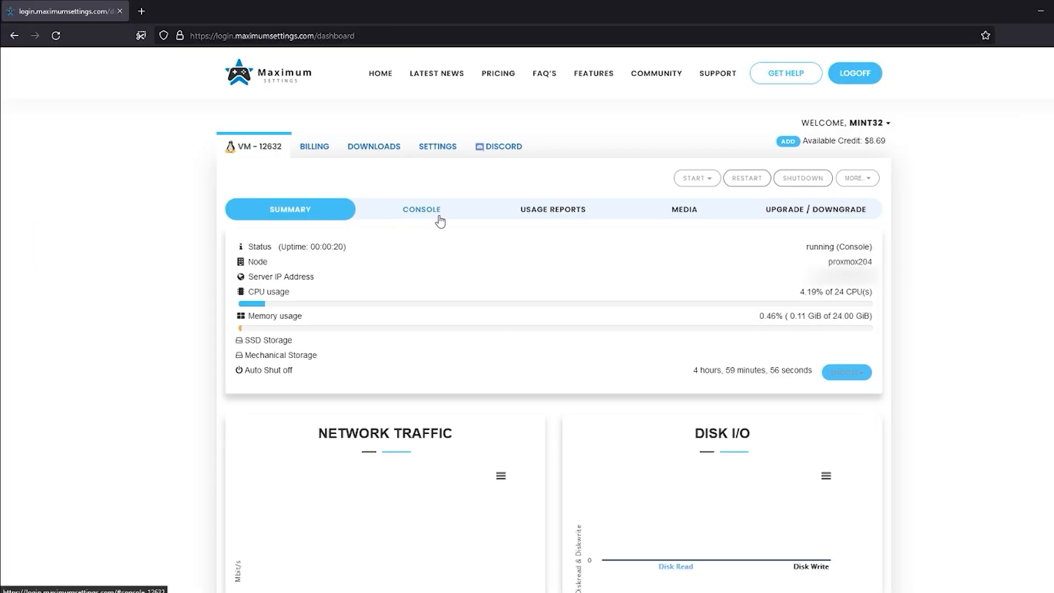
Step: Start the VNC console from the CONSOLE section, showing the Linux Mint desktop
left_click(420, 209)
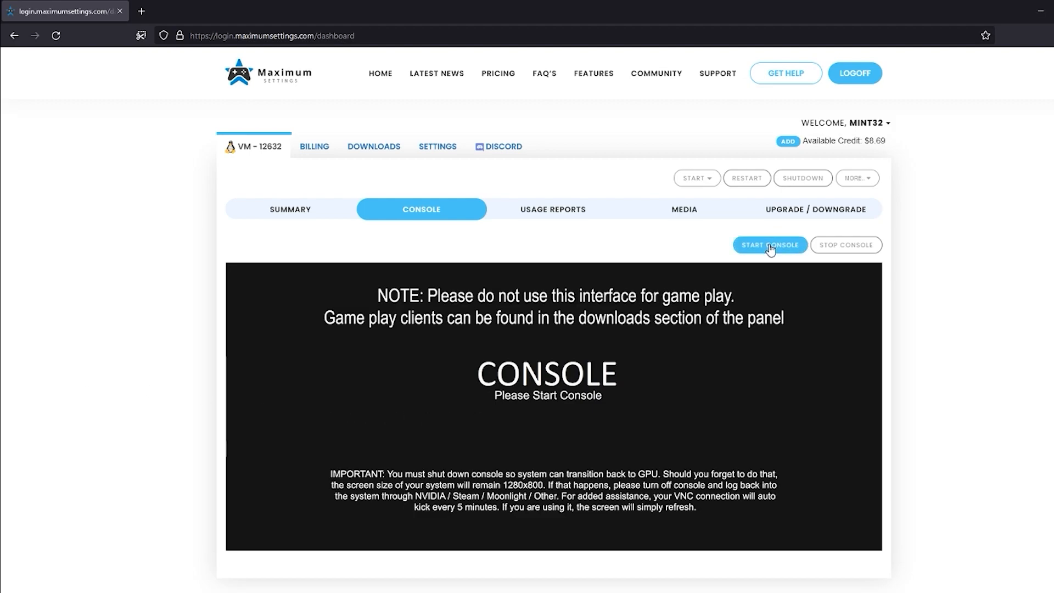
left_click(769, 245)
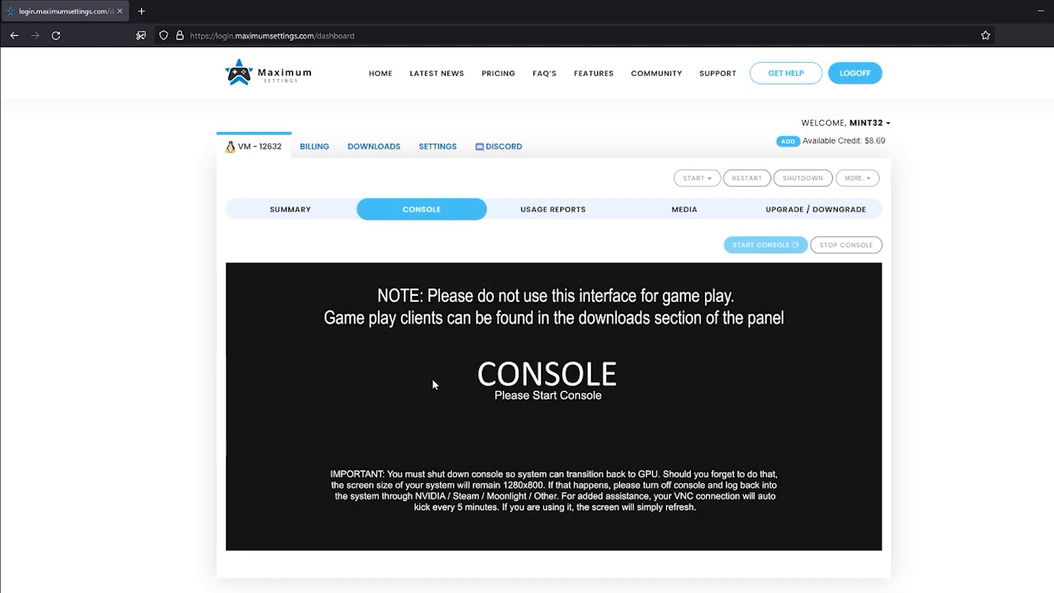
left_click(764, 244)
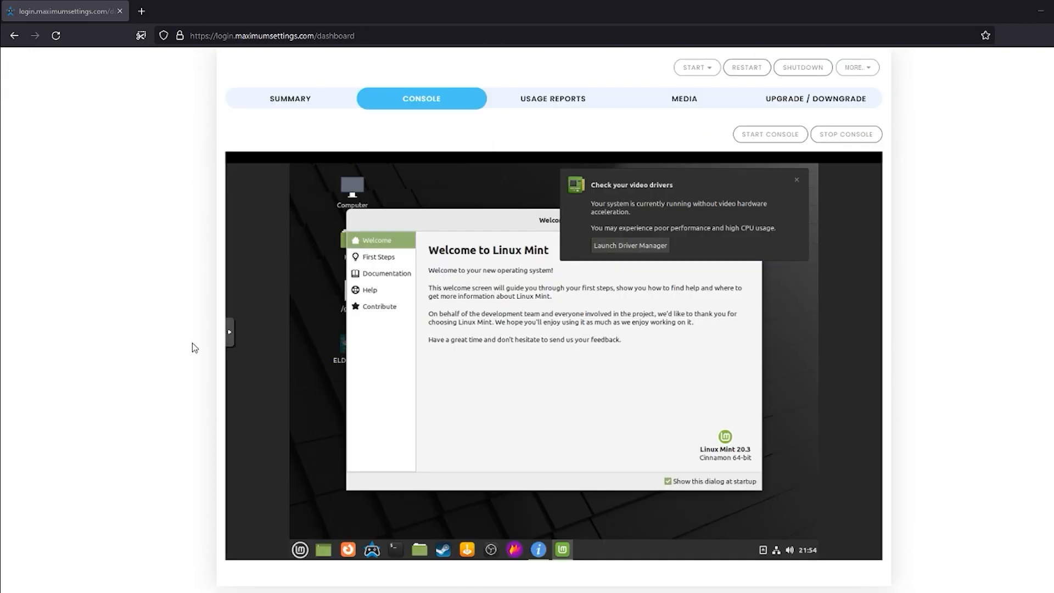
left_click(289, 98)
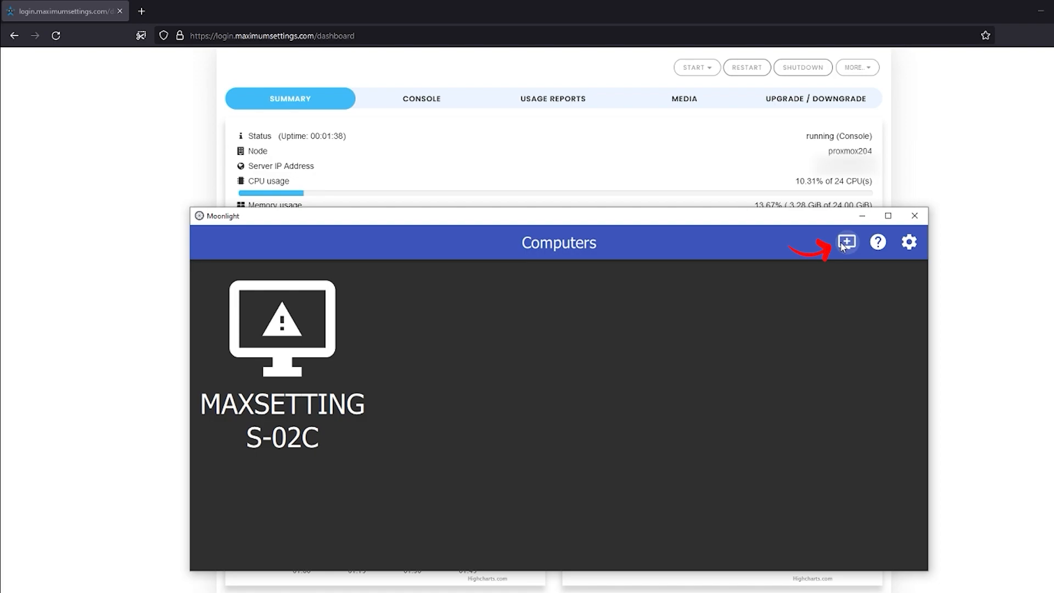
left_click(845, 242)
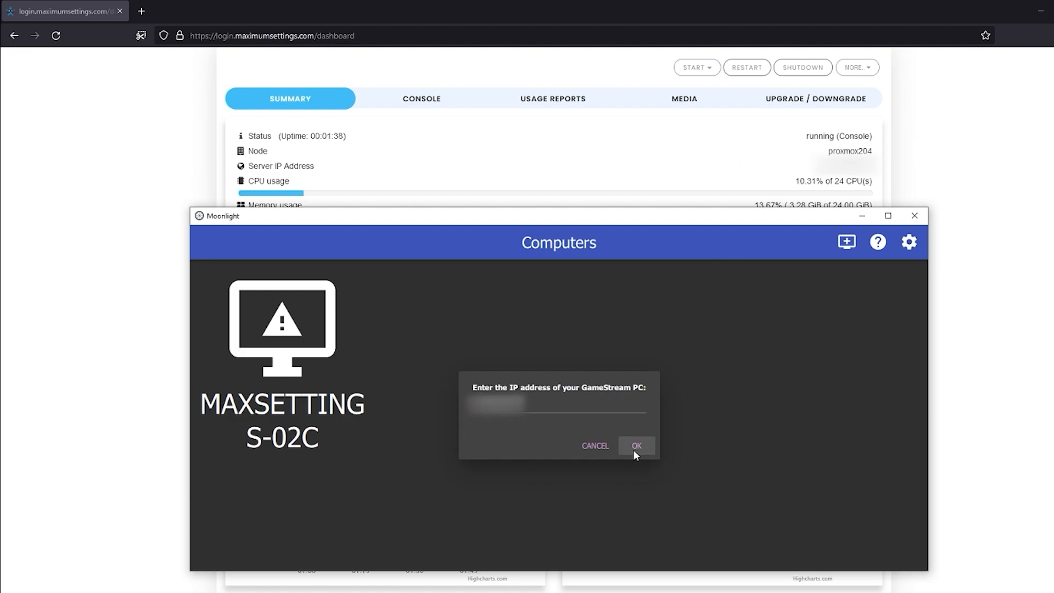
left_click(635, 445)
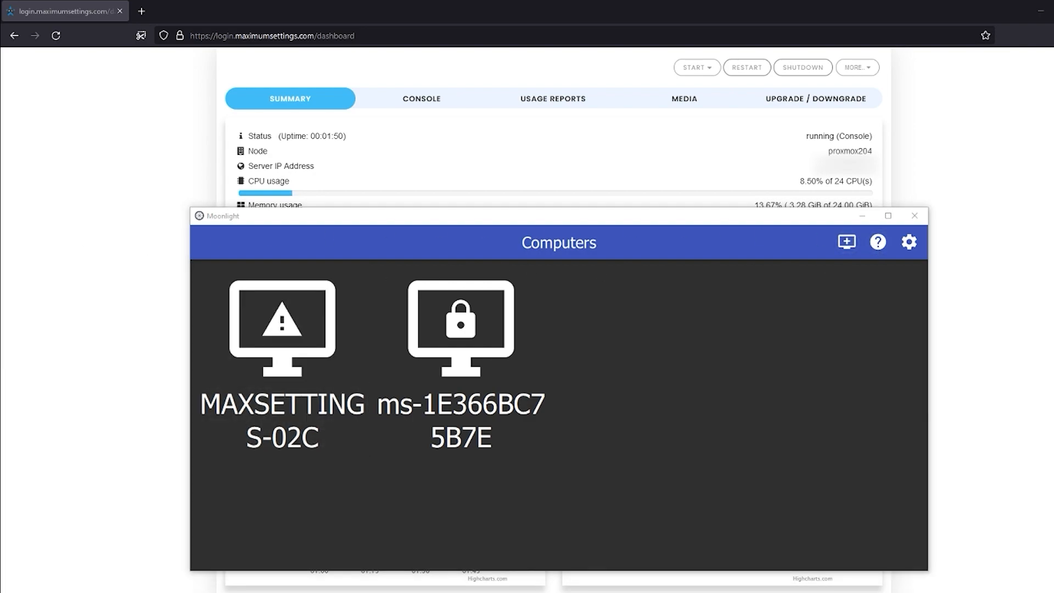
mouse_move(531, 313)
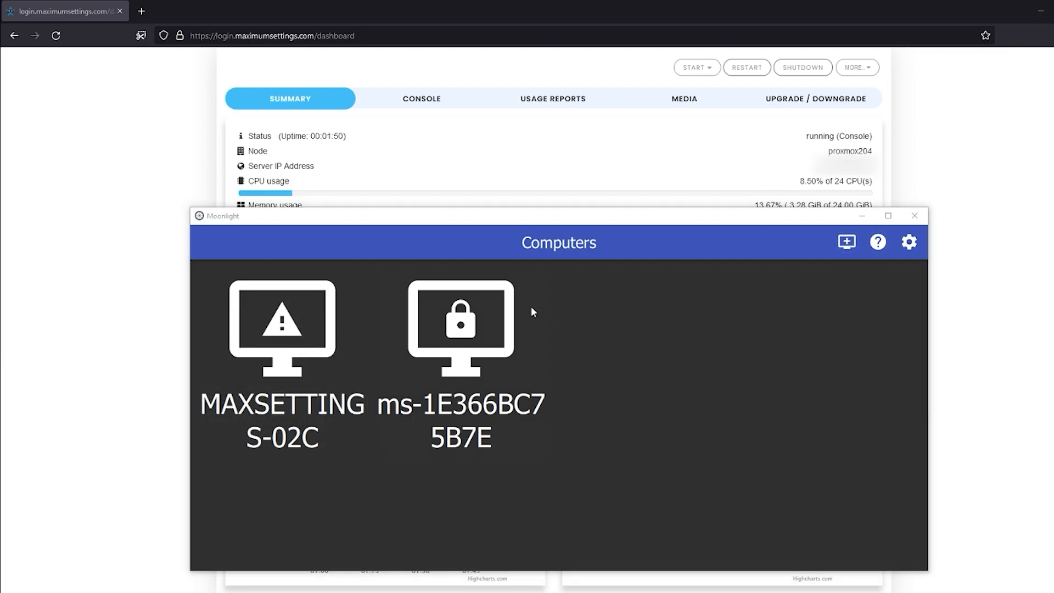
left_click(460, 326)
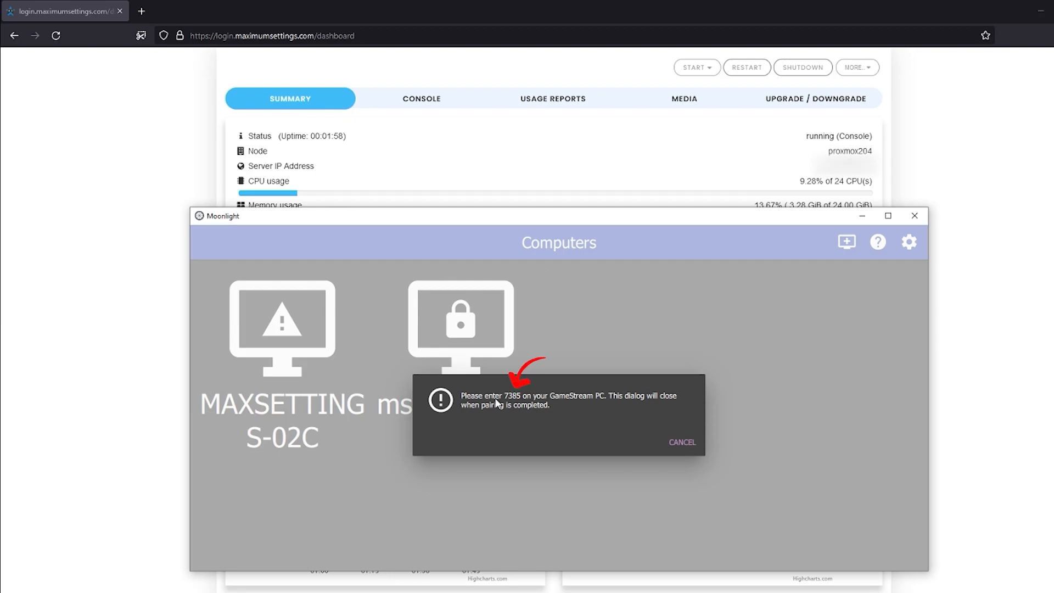
left_click(421, 97)
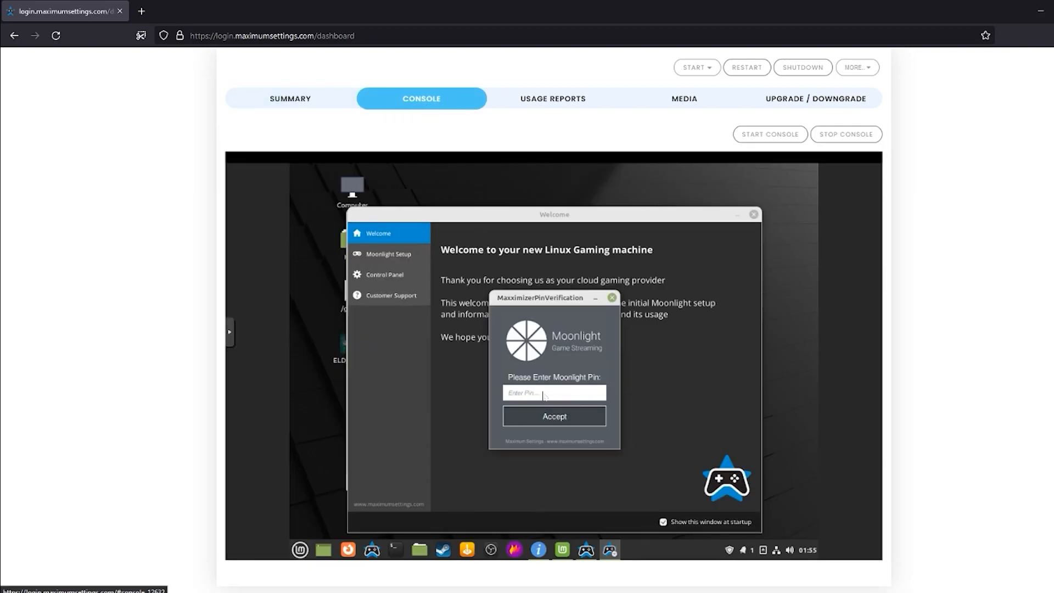
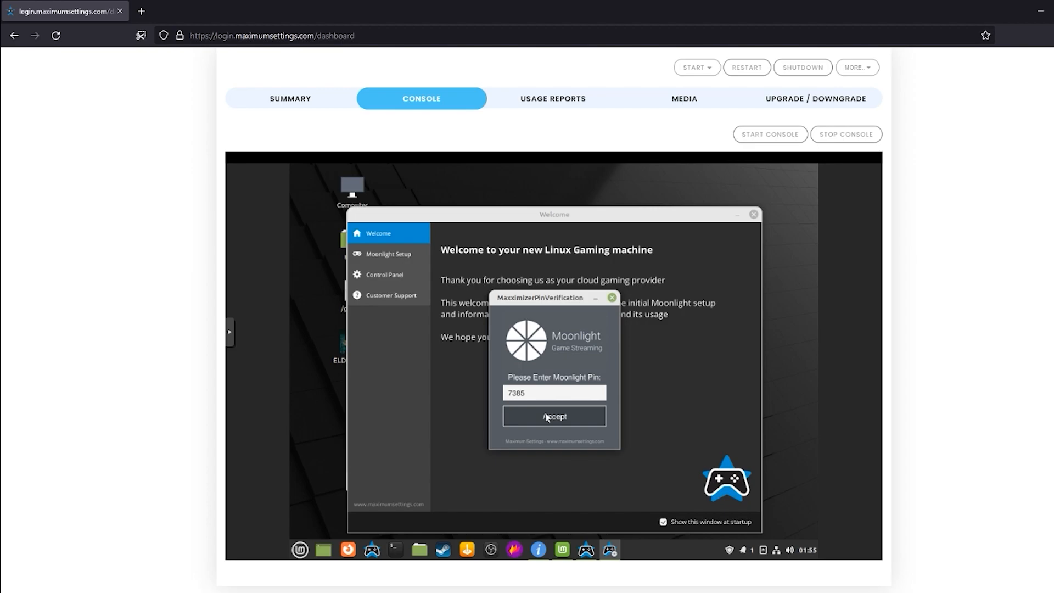
left_click(553, 415)
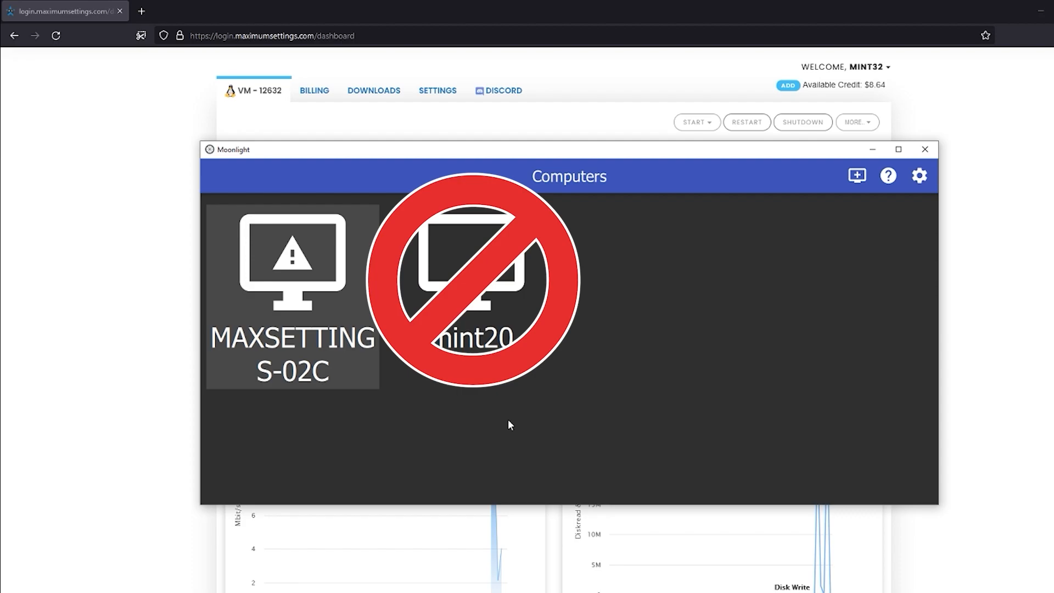
Step: Shut the machine down, then start it again in GAMING MODE
left_click(695, 122)
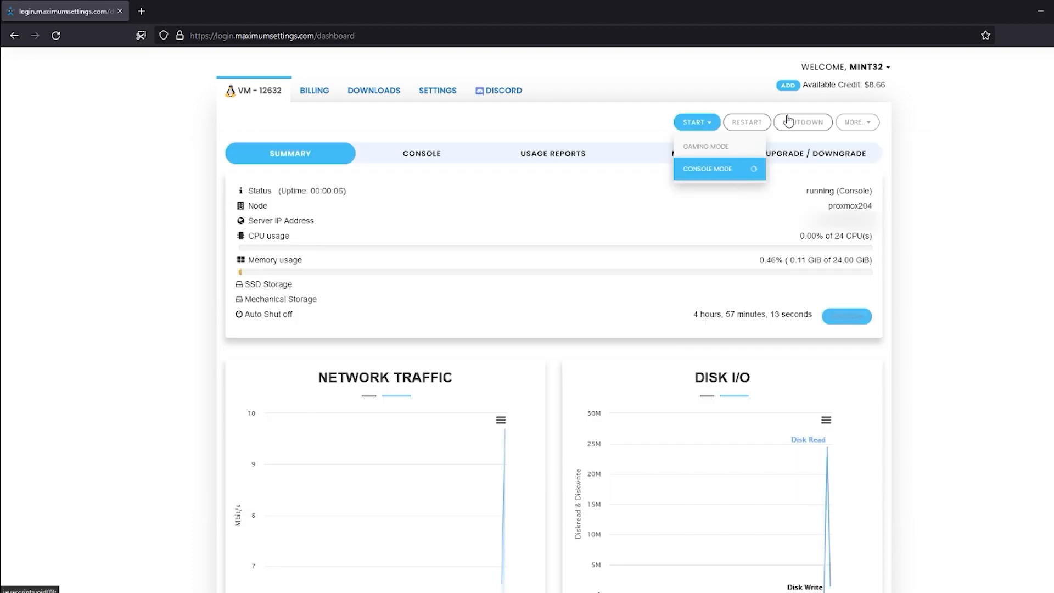
left_click(801, 122)
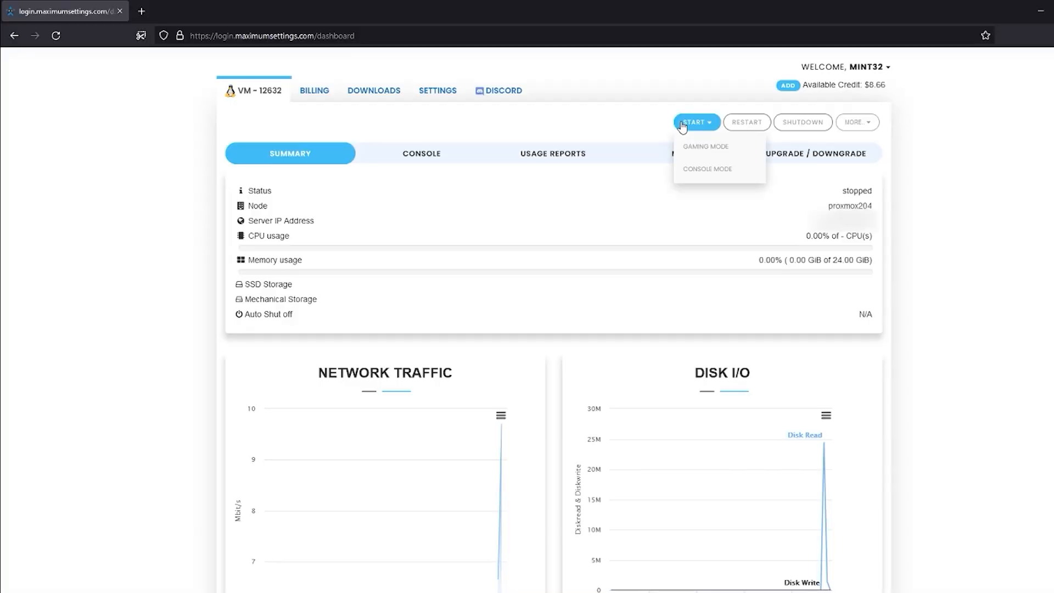
mouse_move(718, 146)
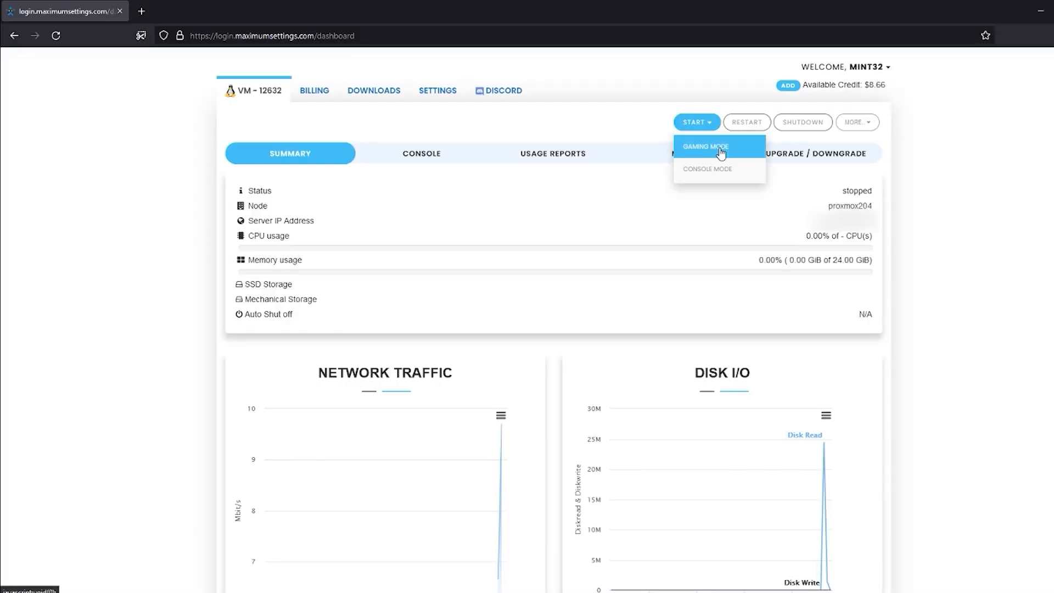
left_click(705, 146)
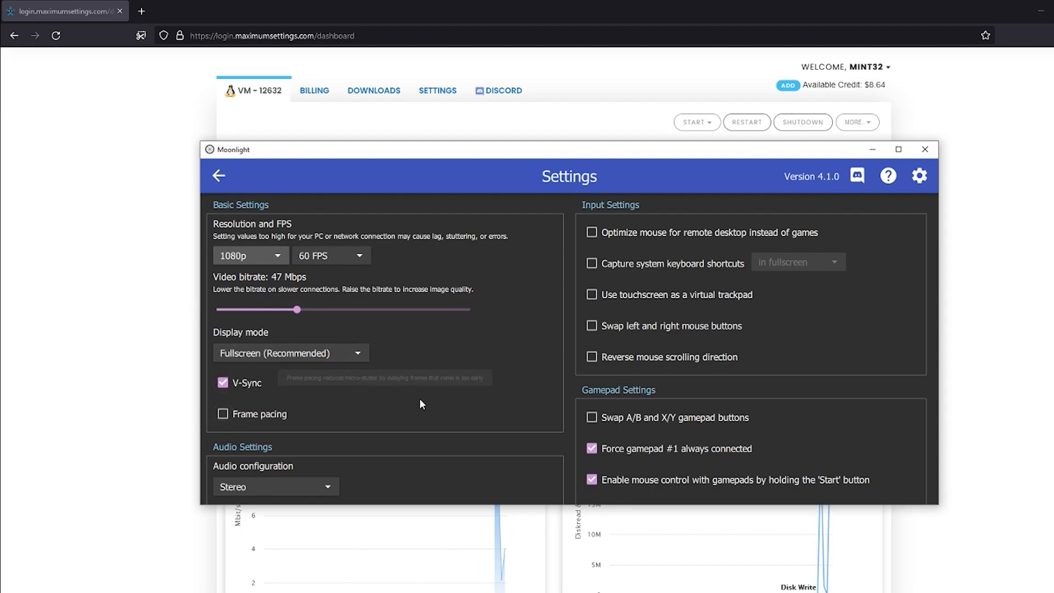
mouse_move(420, 404)
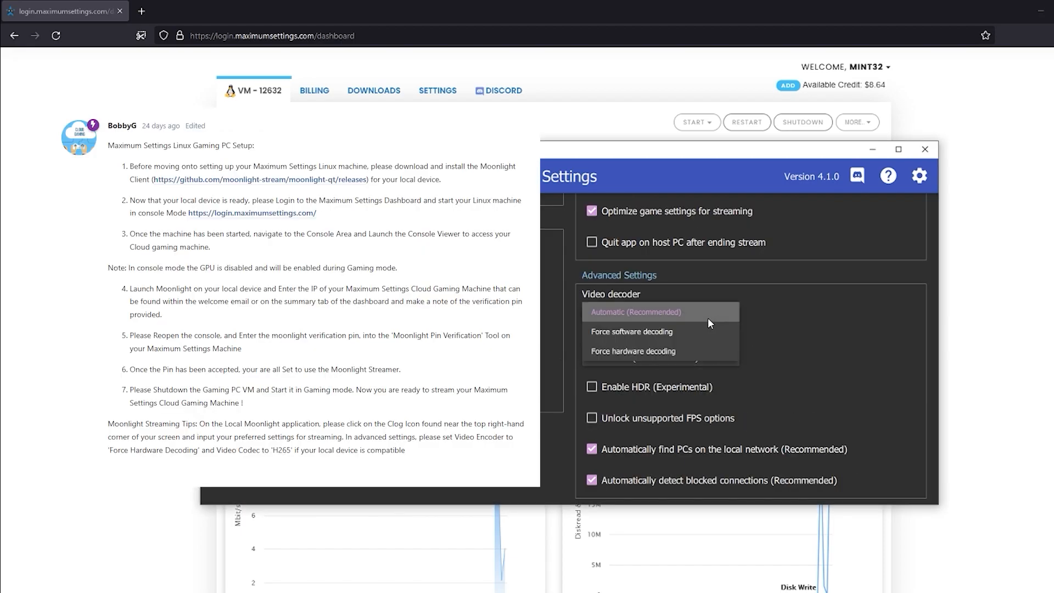
mouse_move(668, 352)
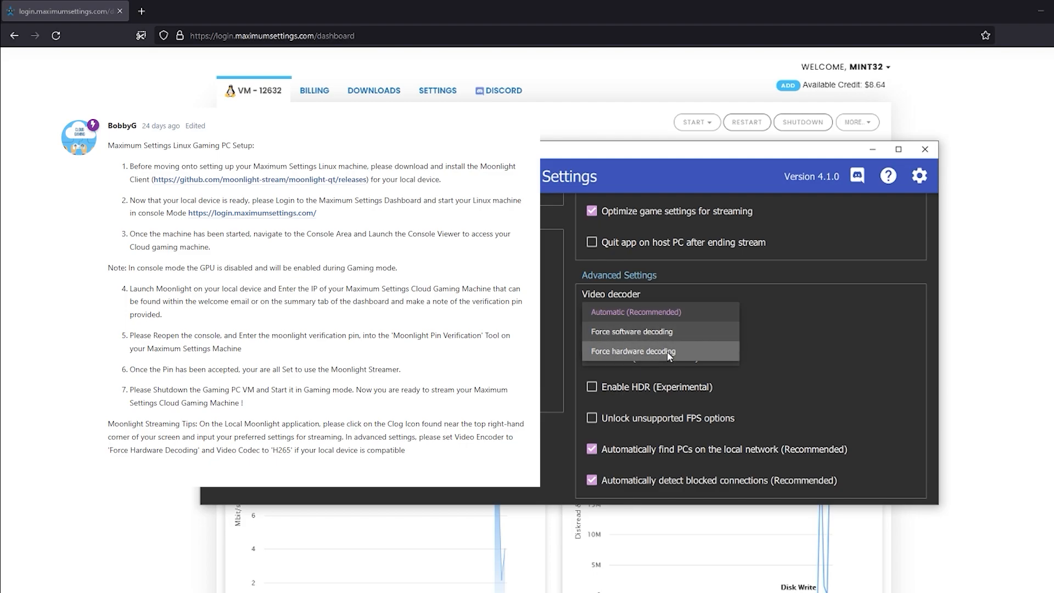
Step: Choose Force hardware decoding for Moonlight's video decoder
left_click(632, 351)
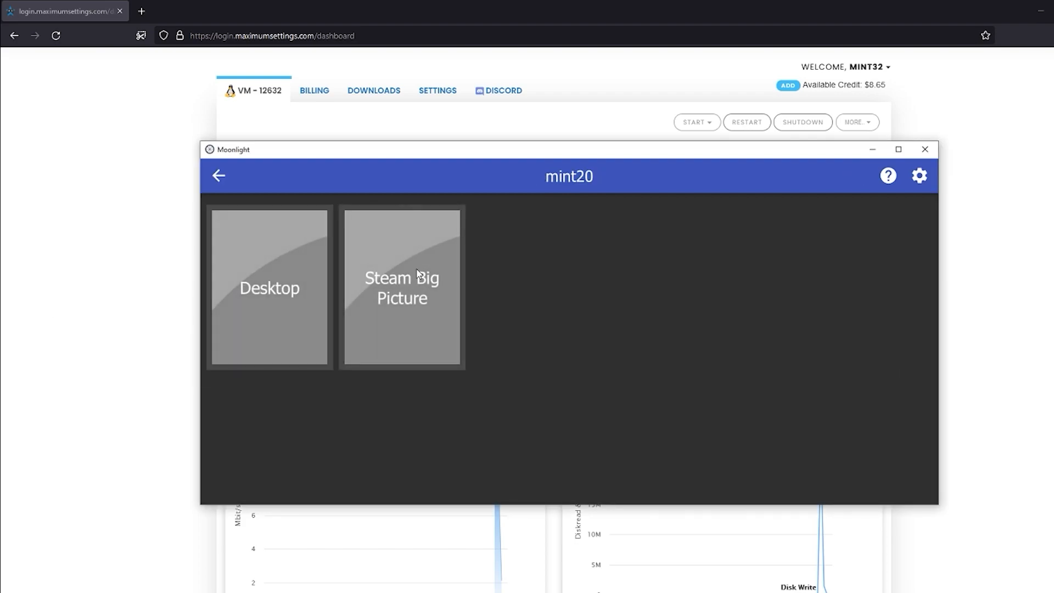
Step: Select the mint20 computer to list its Desktop and Steam Big Picture apps
left_click(268, 288)
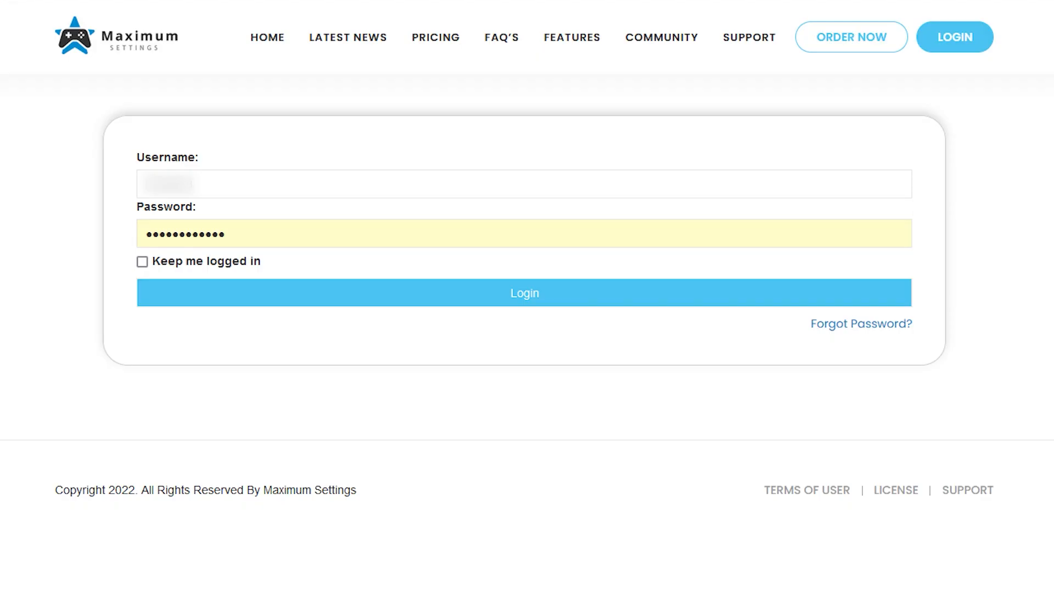
Step: Log in, start the machine in GAMING MODE, and open mint20's app list in Moonlight
left_click(524, 292)
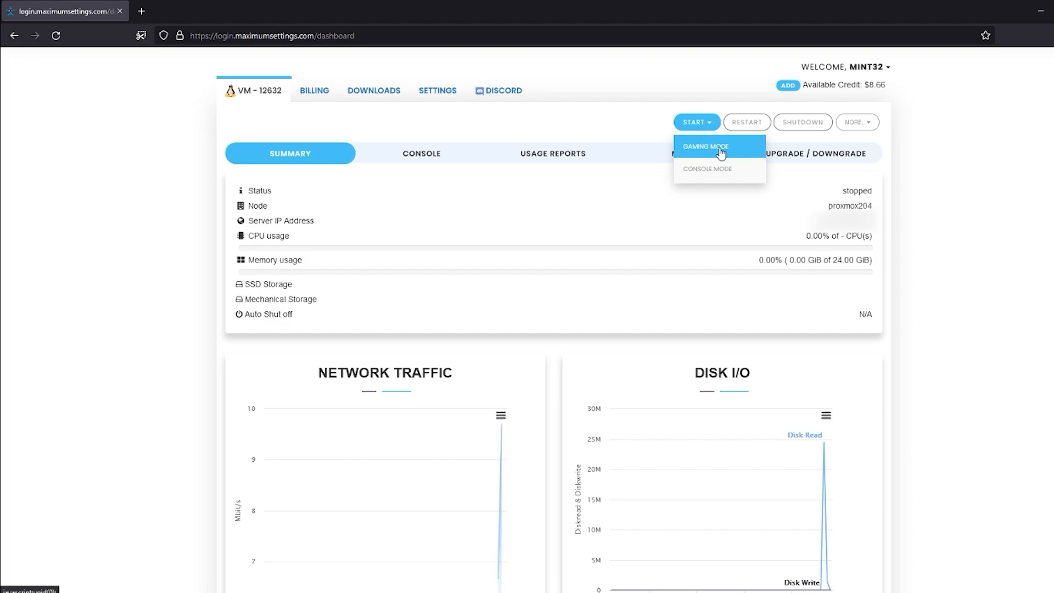
left_click(705, 146)
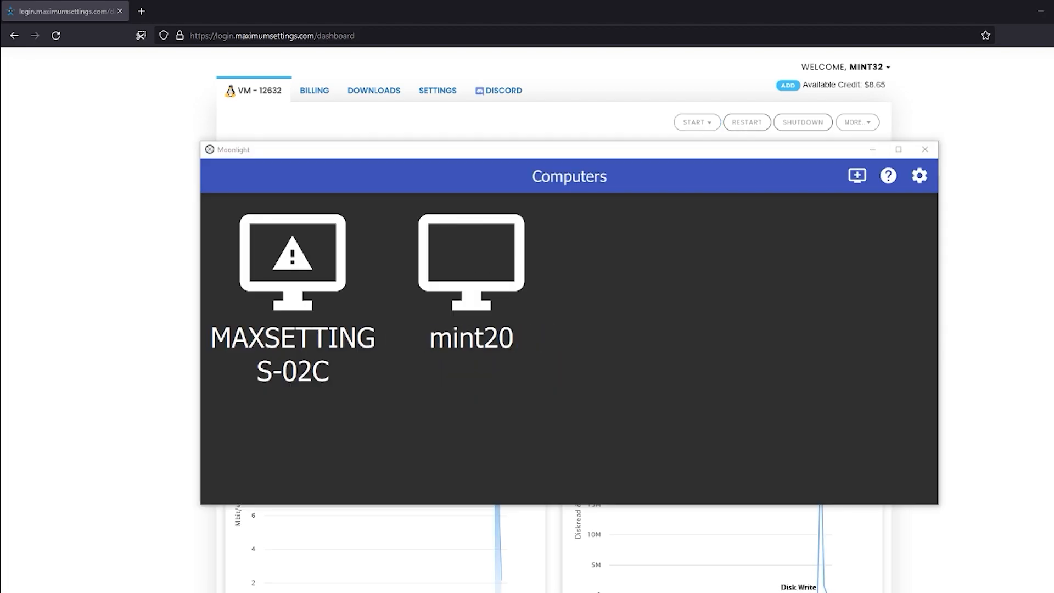
left_click(471, 261)
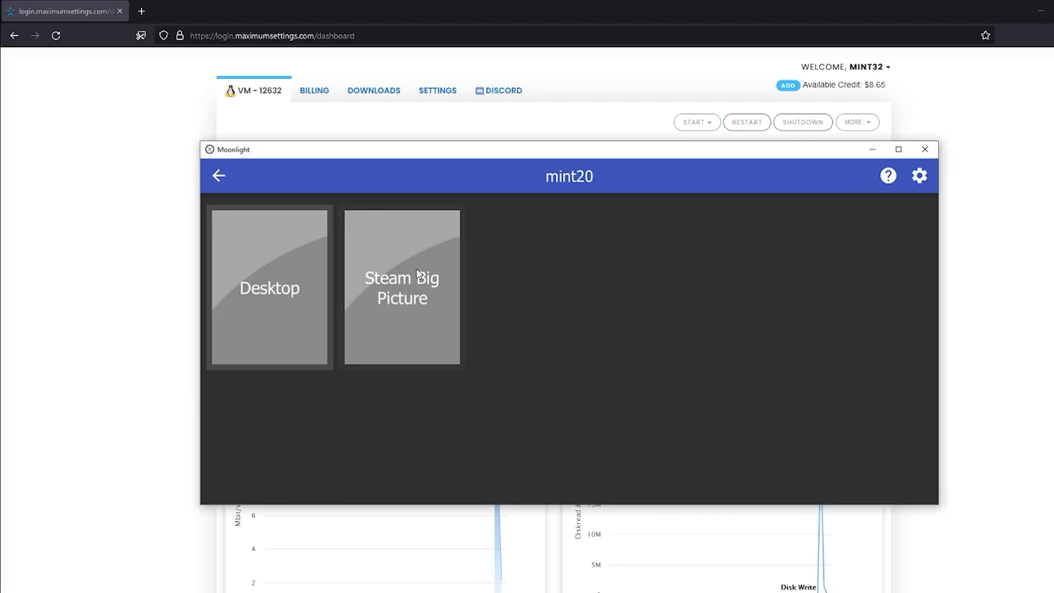